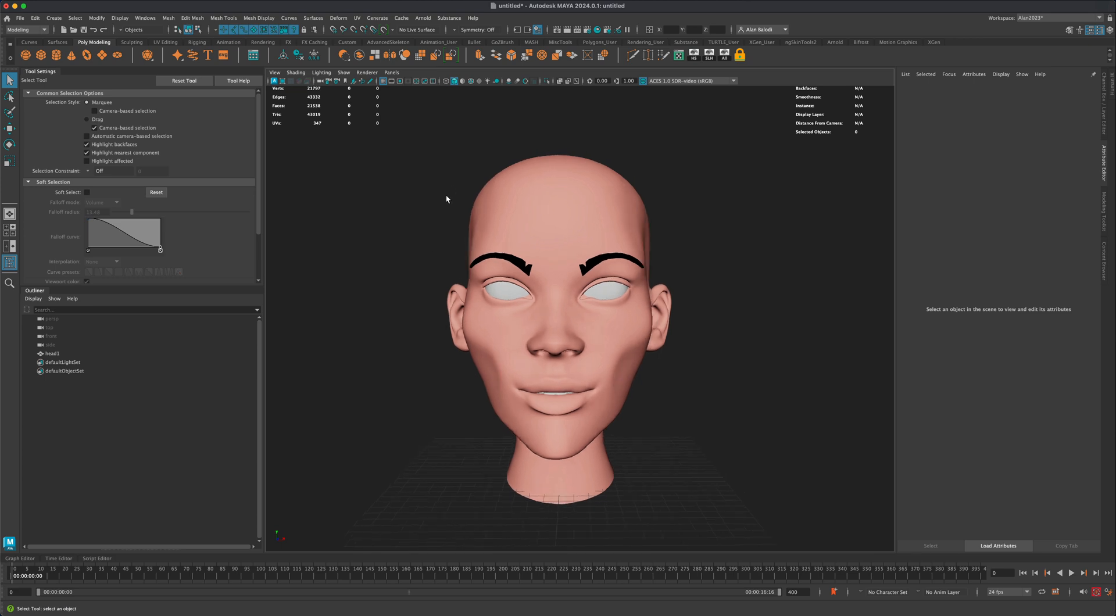
# Step: Select the head1 mesh and open the Shape Editor from the Windows menu
pyautogui.moveTo(446, 200); pyautogui.dragTo(429, 237)
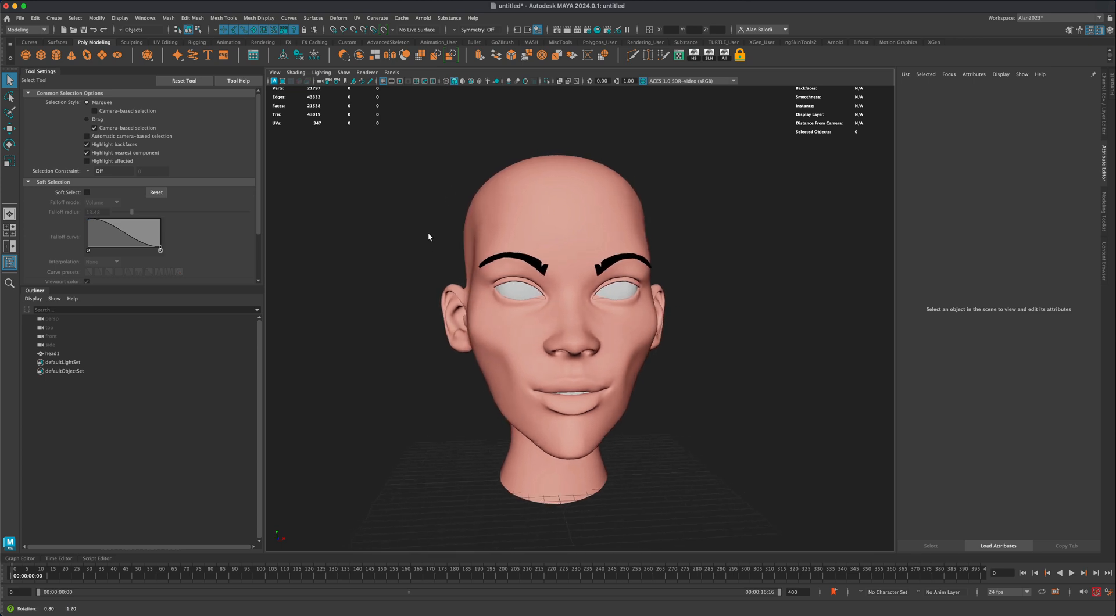
pyautogui.click(555, 321)
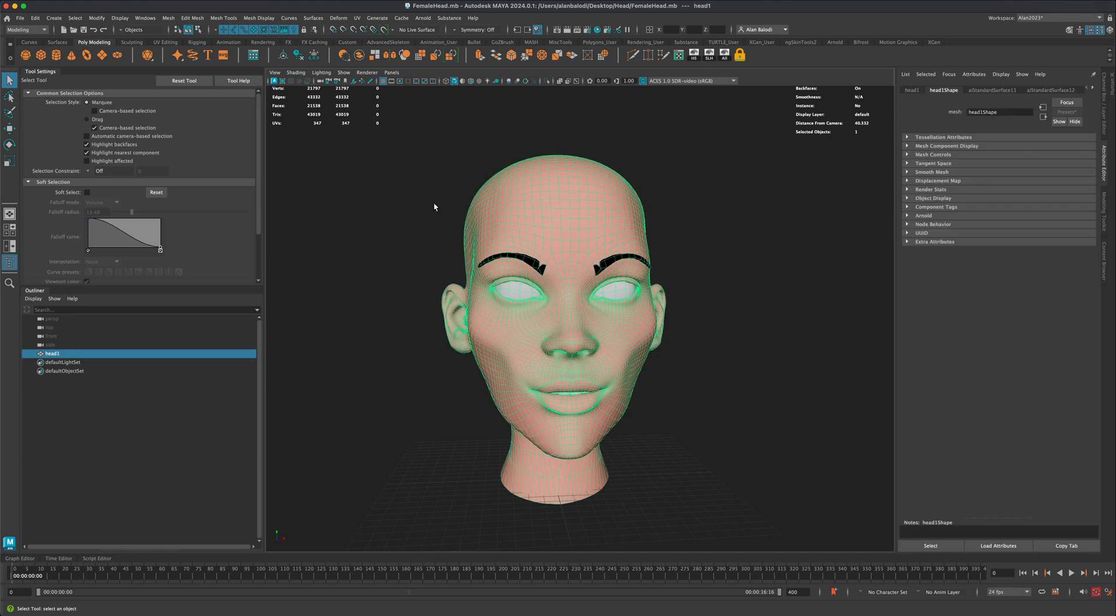
pyautogui.click(145, 18)
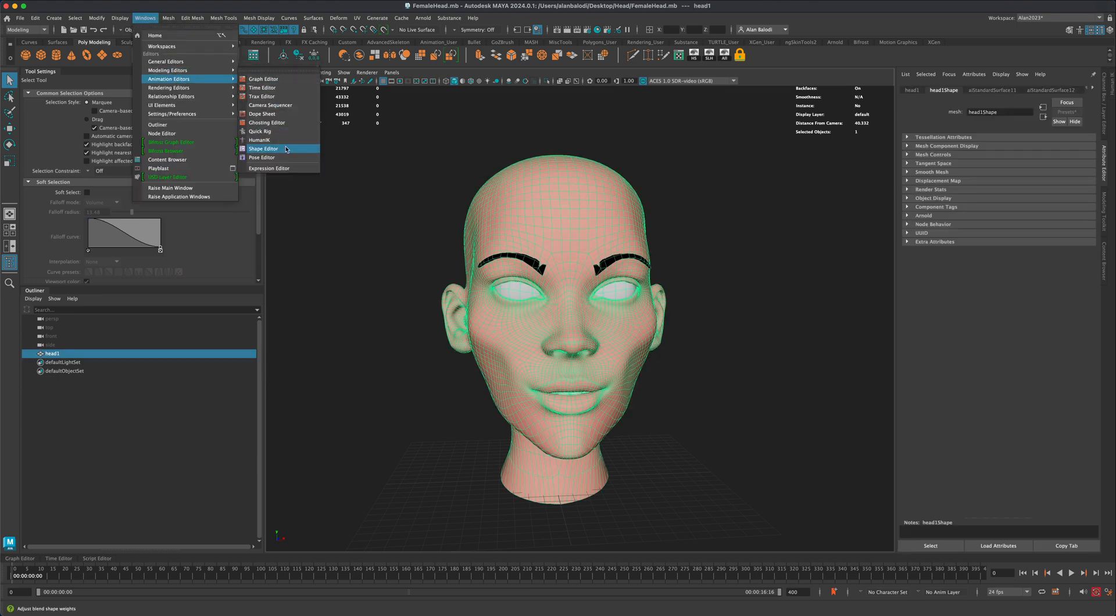
pyautogui.click(263, 149)
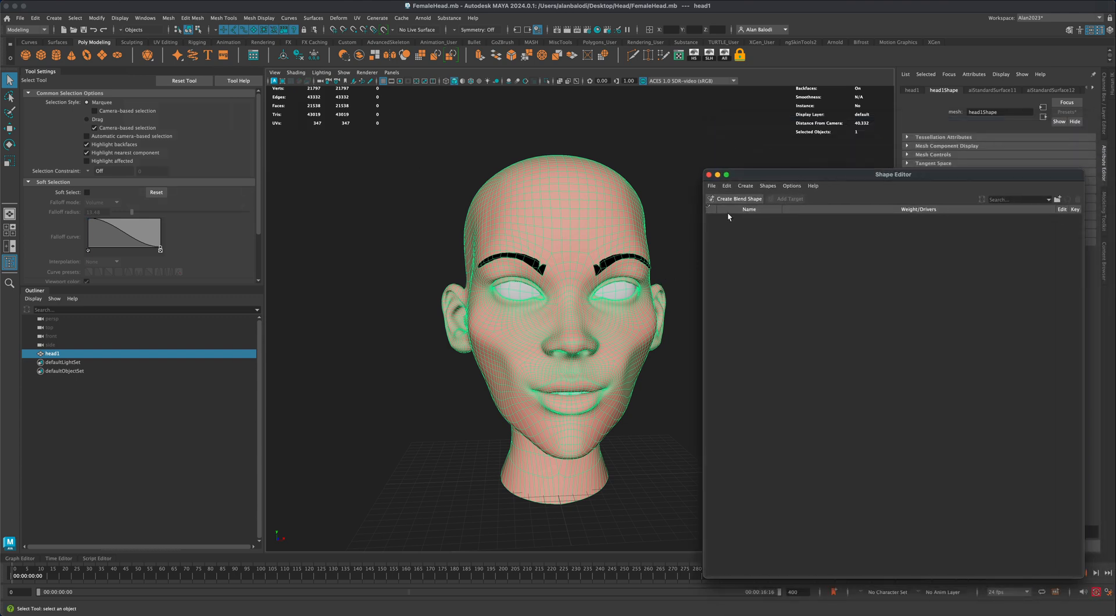
# Step: Create a blend shape on the head and add a head2 target in edit mode
pyautogui.click(738, 199)
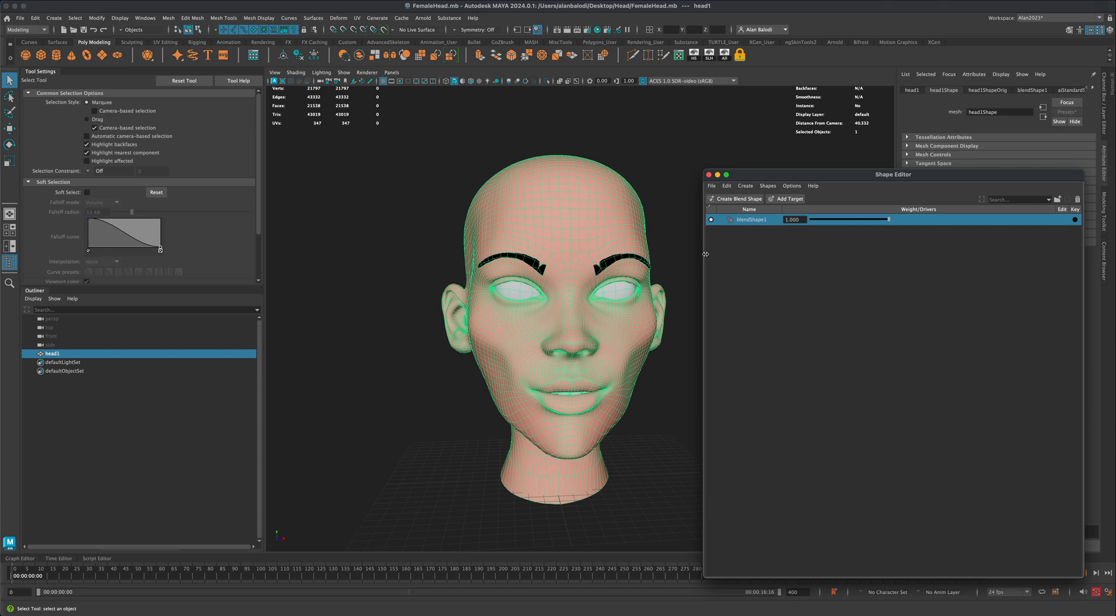
pyautogui.moveTo(789, 199)
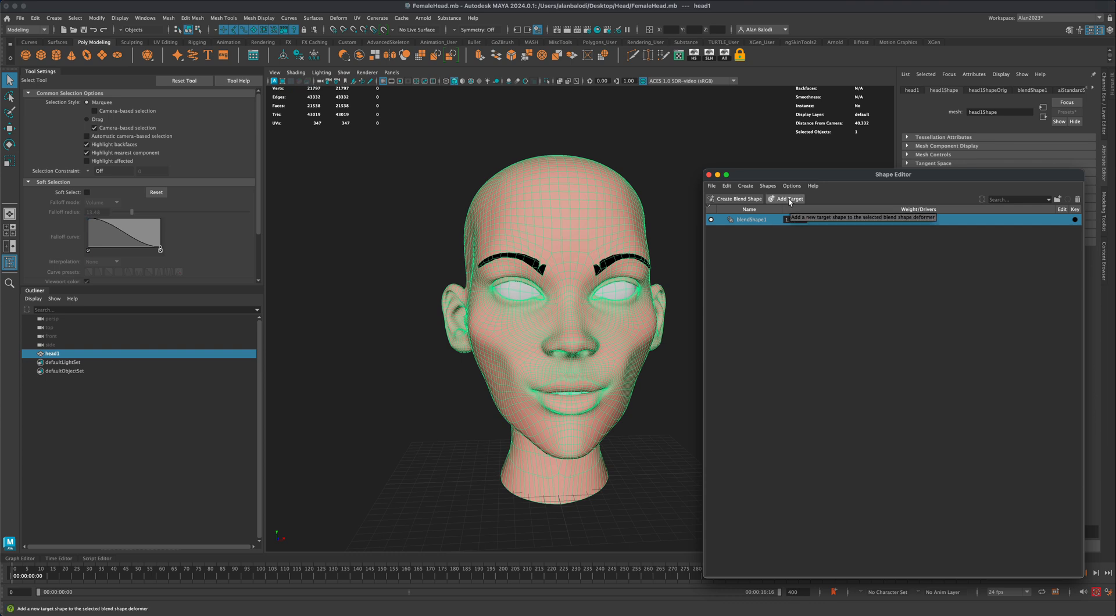
pyautogui.click(789, 199)
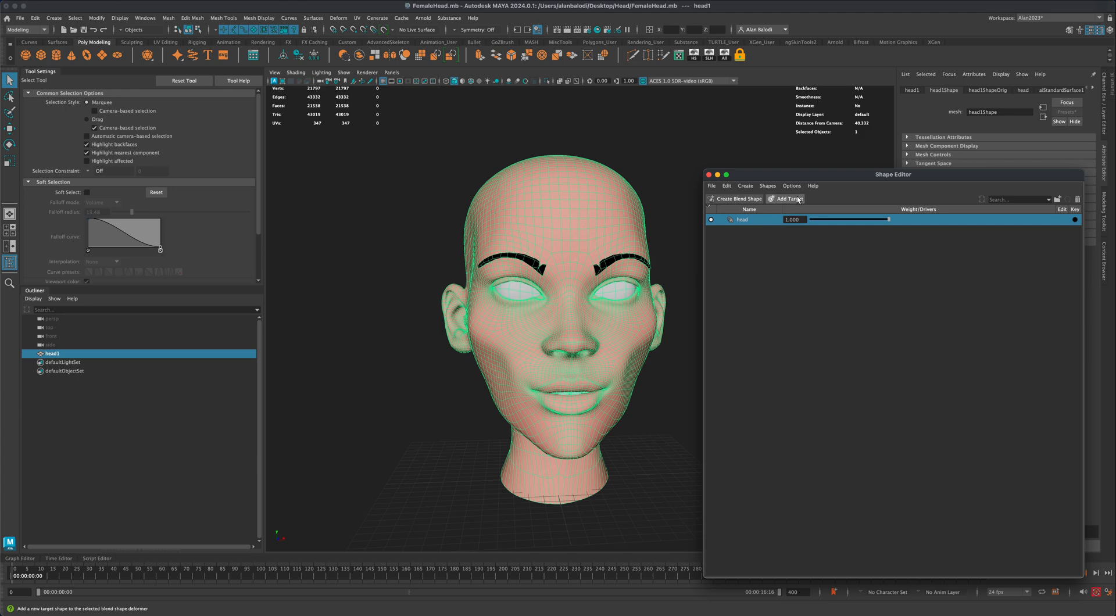
pyautogui.click(787, 199)
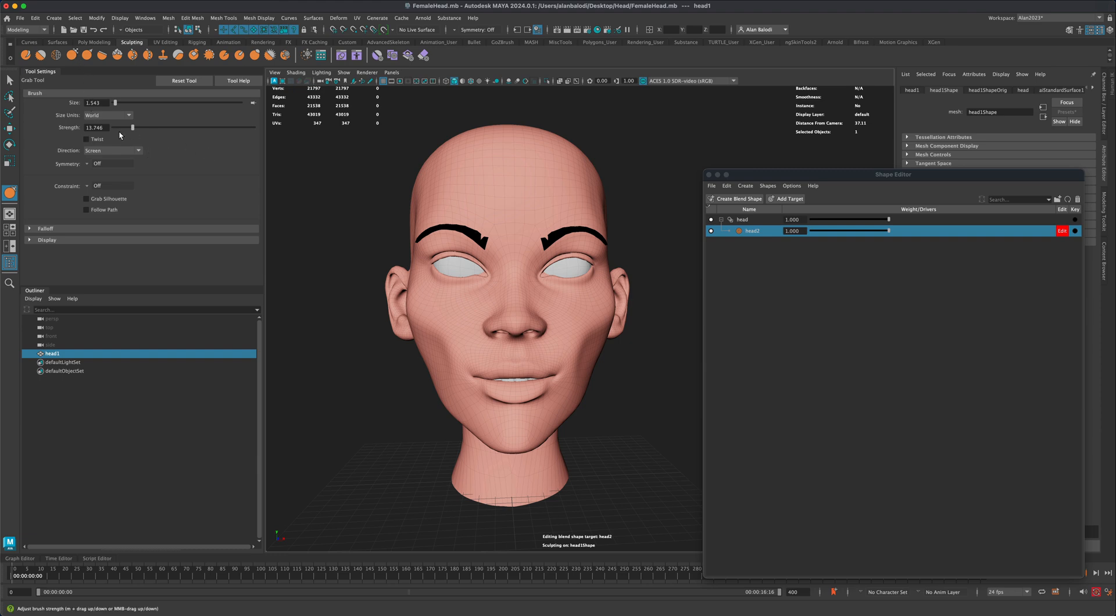
# Step: Set the Grab brush falloff to Surface, then rename the head2 target to smile
pyautogui.click(45, 228)
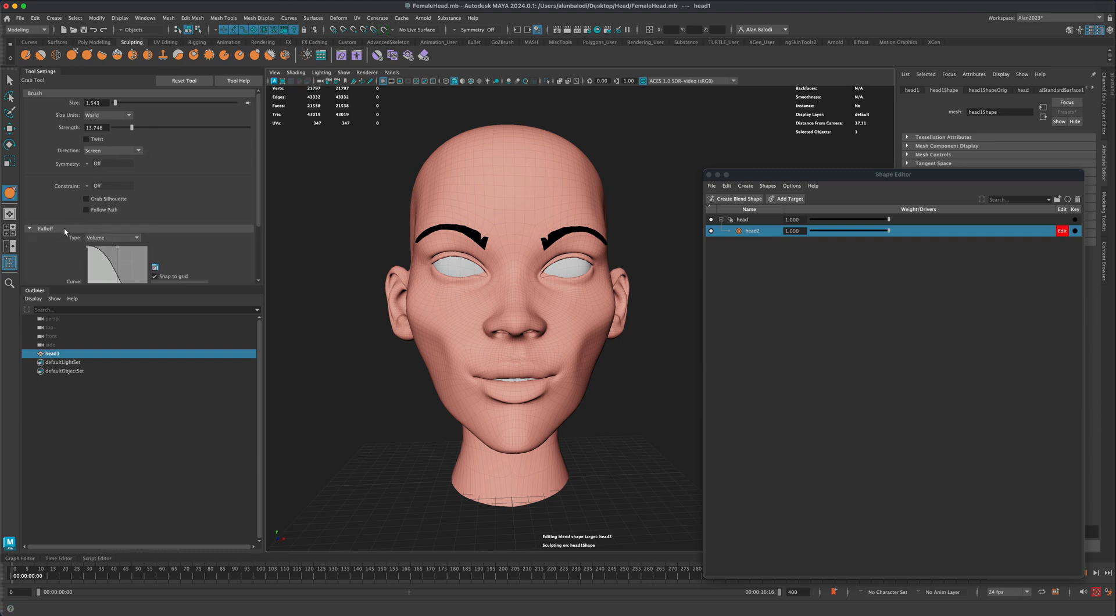
pyautogui.click(111, 238)
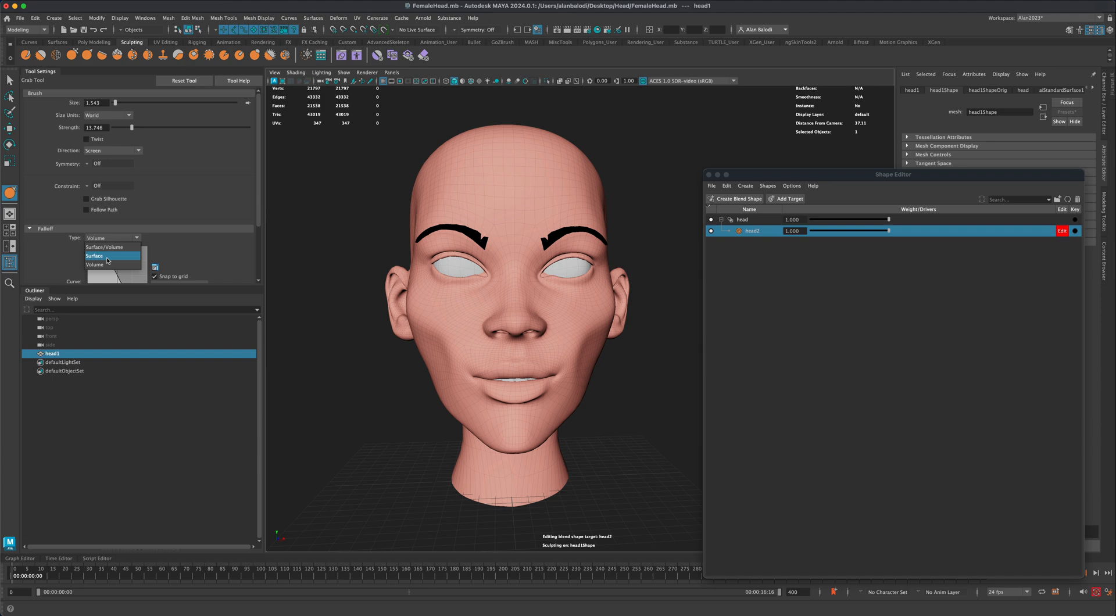
pyautogui.click(93, 256)
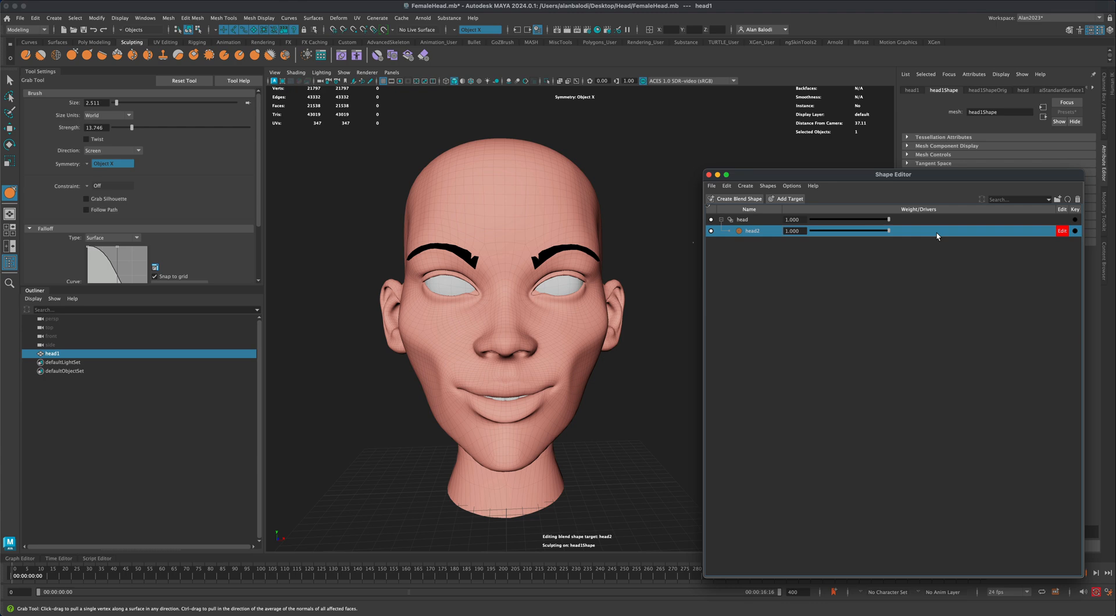
pyautogui.doubleClick(754, 231)
pyautogui.write('smile')
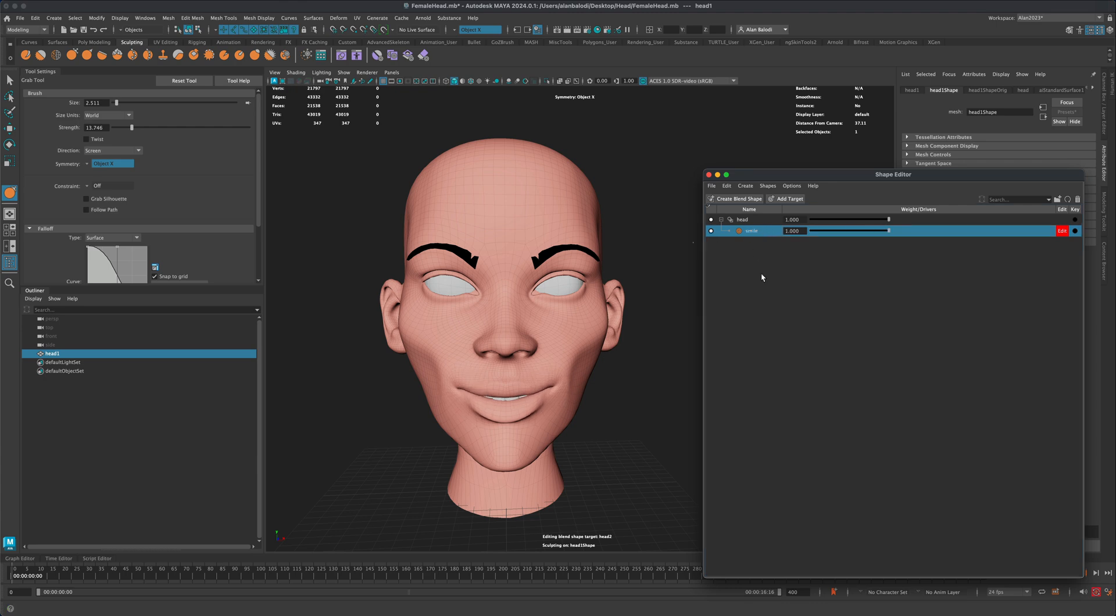
# Step: Add the brows target with Volume brush falloff, then exit its edit mode
pyautogui.click(786, 199)
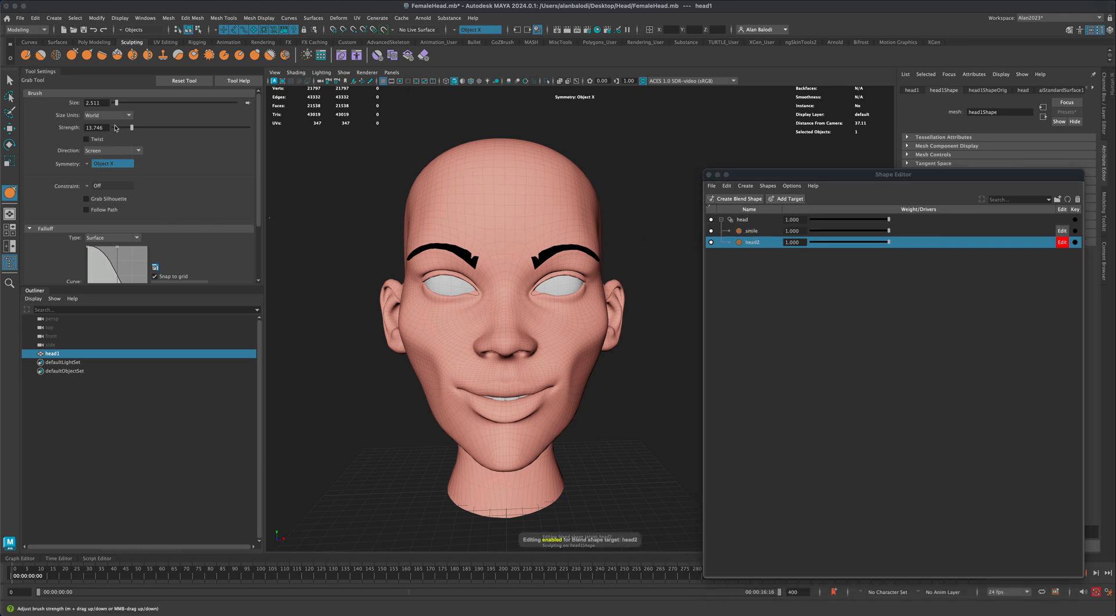
pyautogui.click(112, 238)
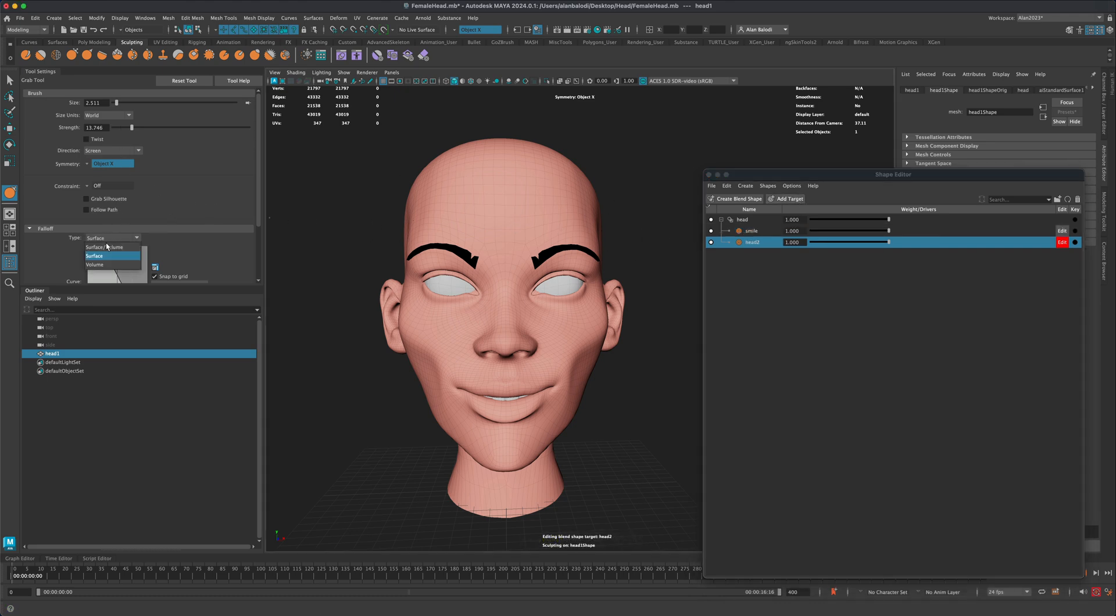
pyautogui.click(94, 264)
pyautogui.write('brows')
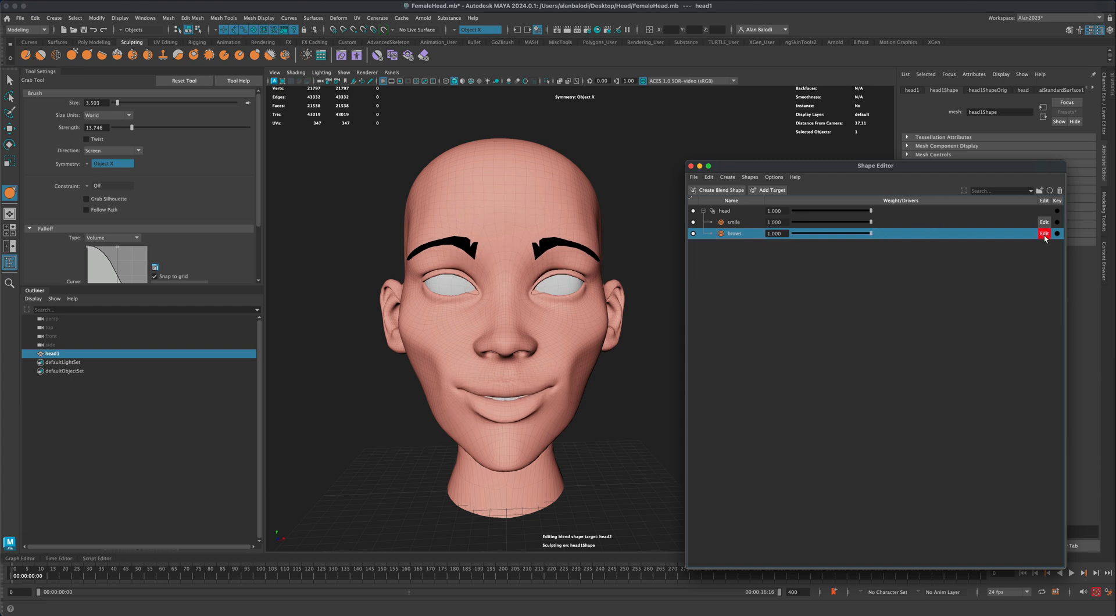
pyautogui.click(1045, 233)
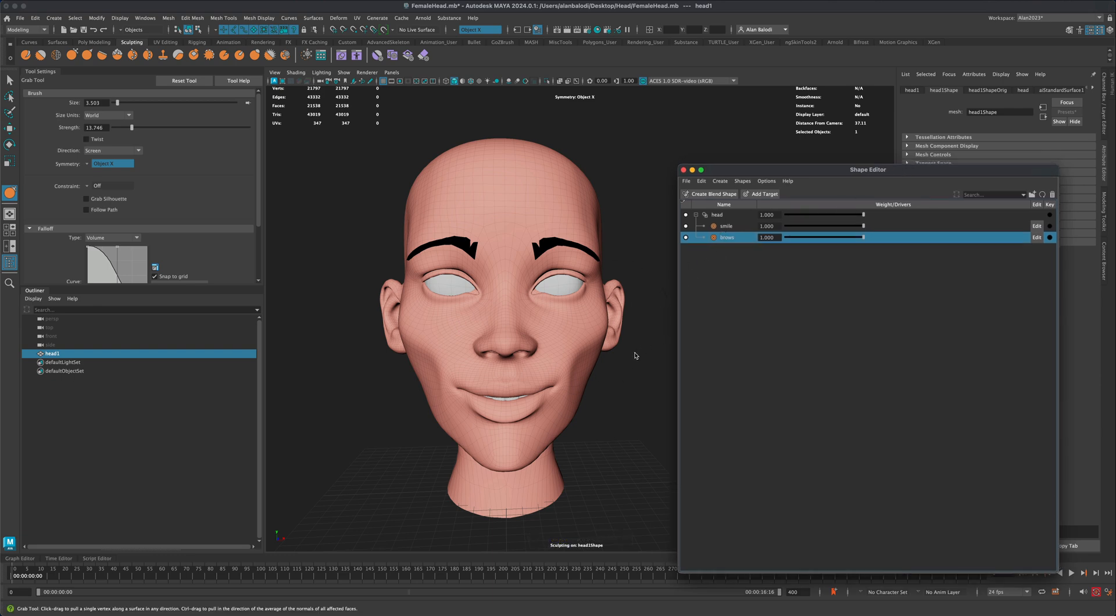
pyautogui.moveTo(513, 312)
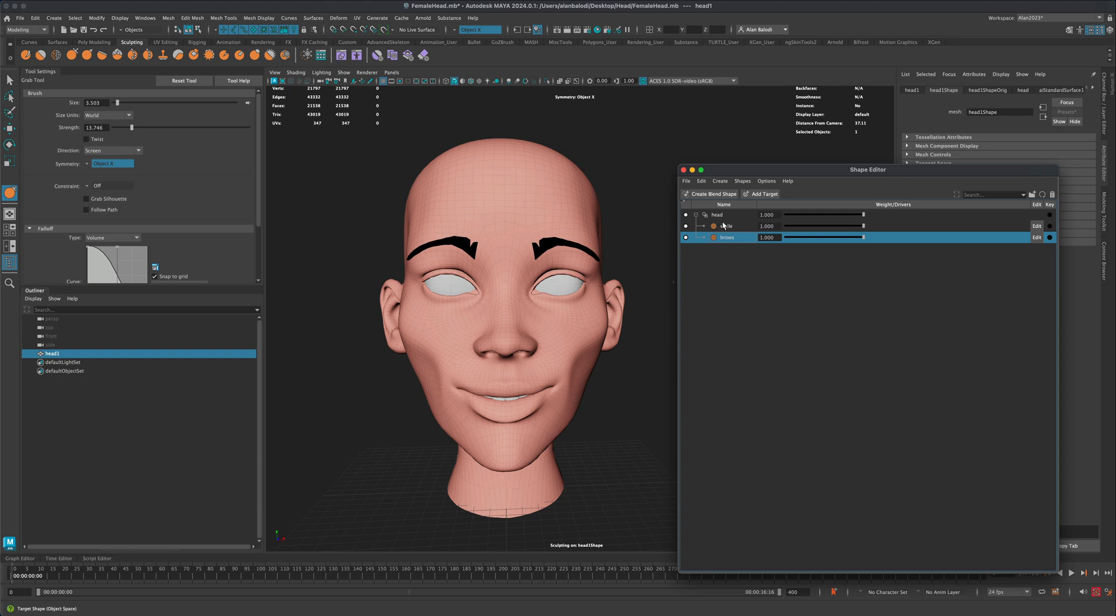
# Step: Export the head blend shape's smile and brows targets as facialExpressions.shp
pyautogui.click(717, 214)
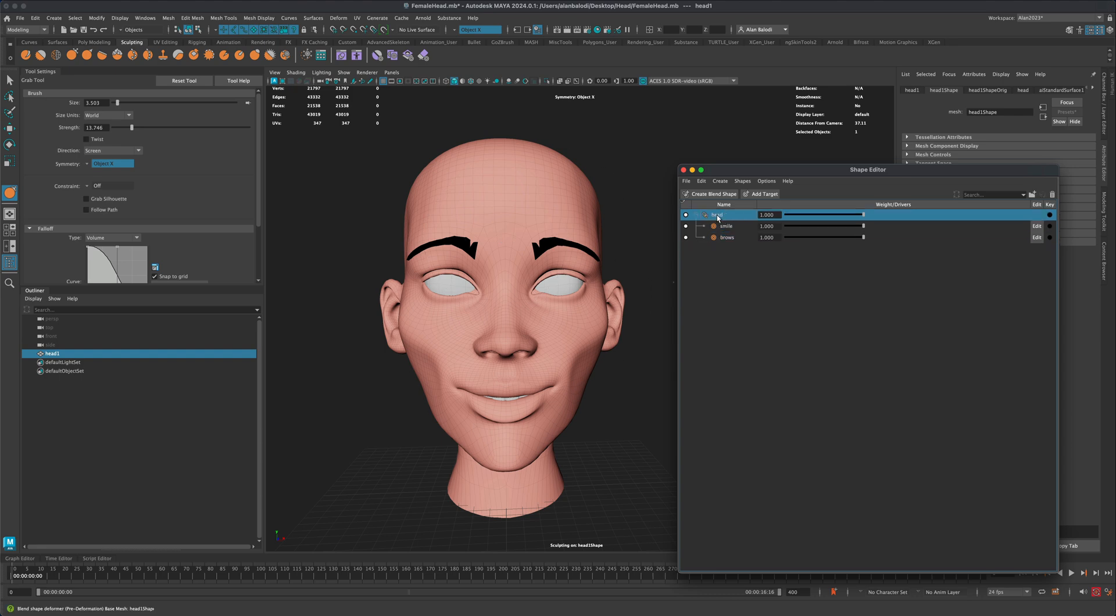
pyautogui.rightClick(717, 215)
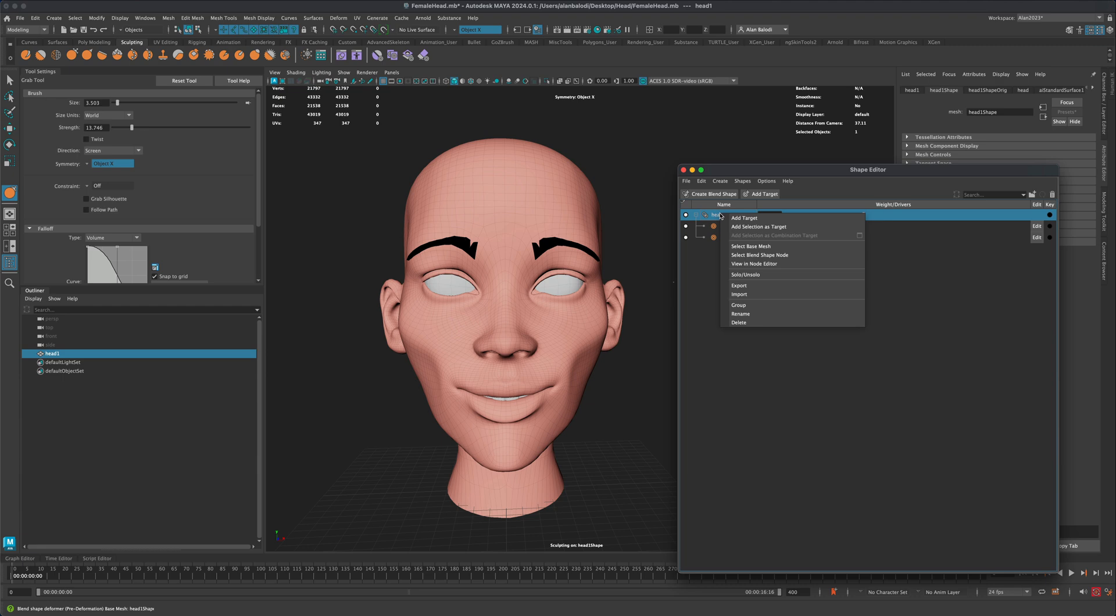
pyautogui.click(739, 286)
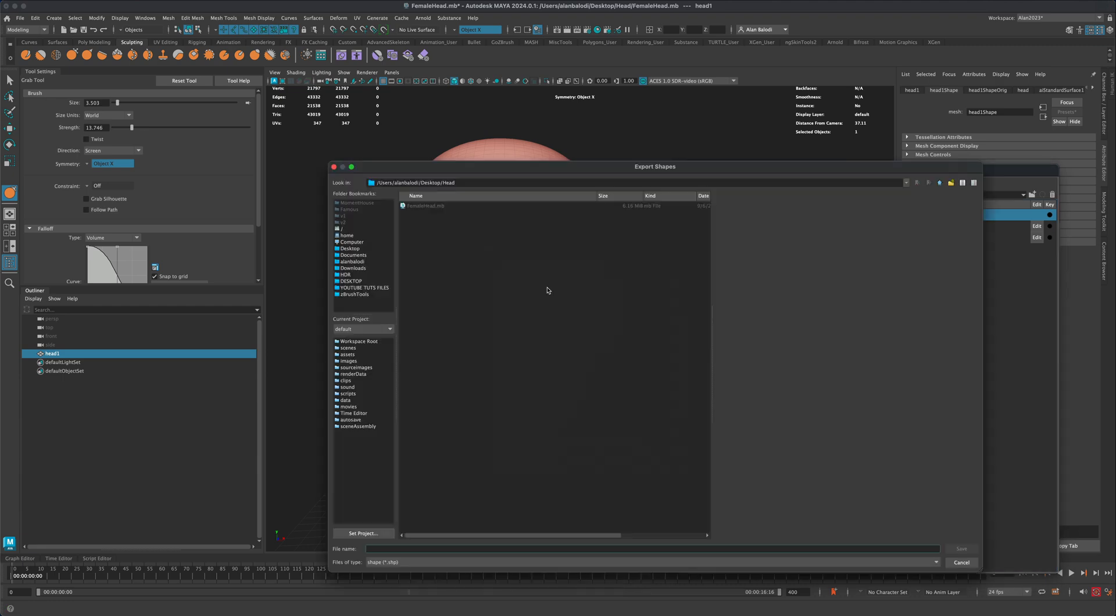
pyautogui.write('facialExpressions')
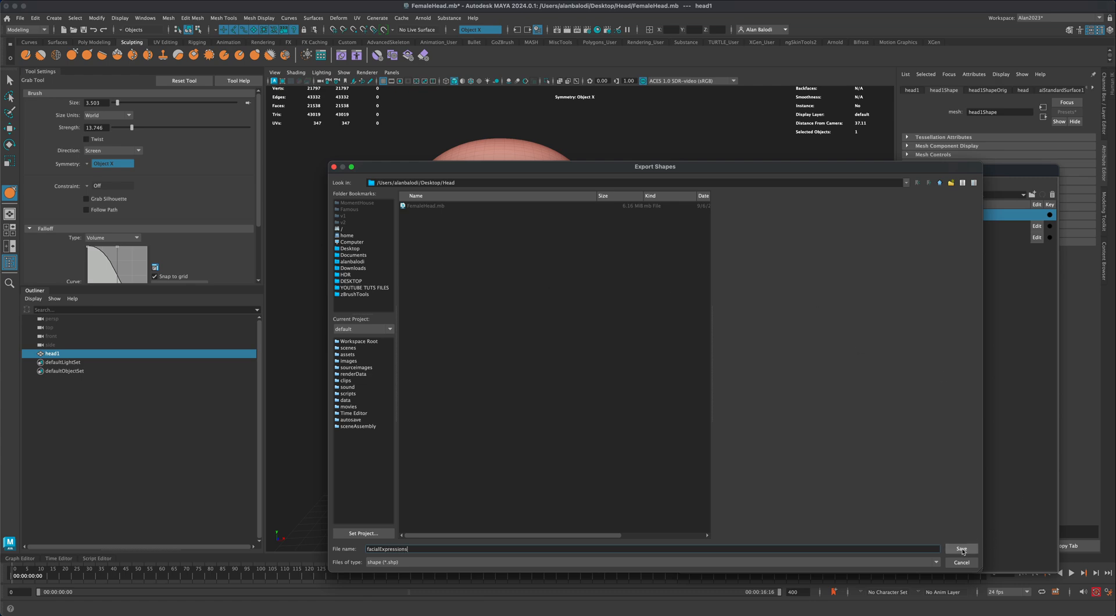
pyautogui.click(961, 549)
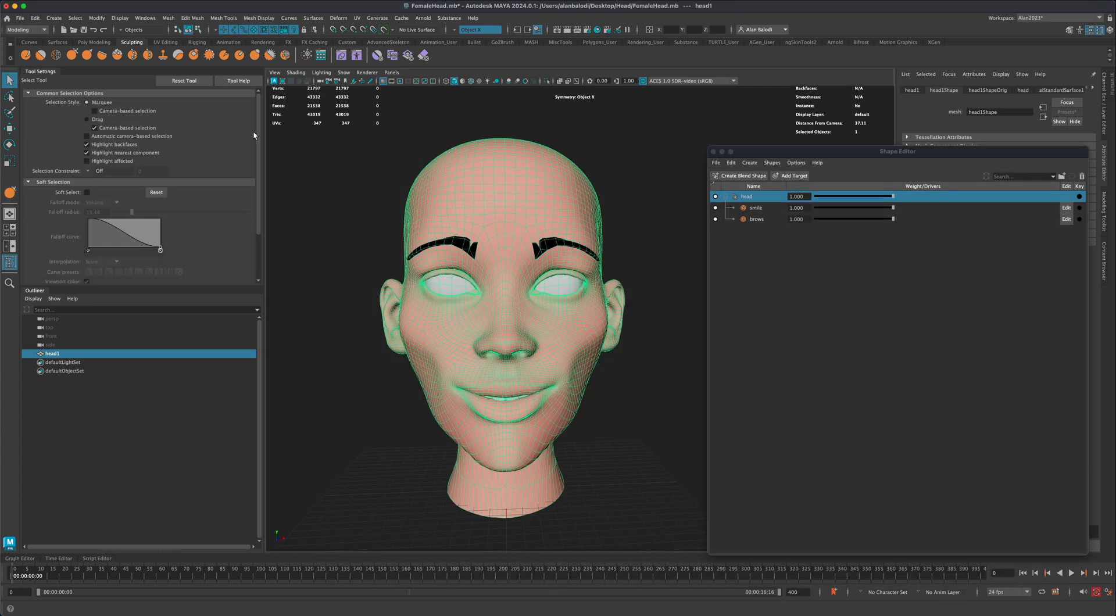
# Step: Start a new scene, discarding unsaved changes to FemaleHead.mb
pyautogui.click(20, 19)
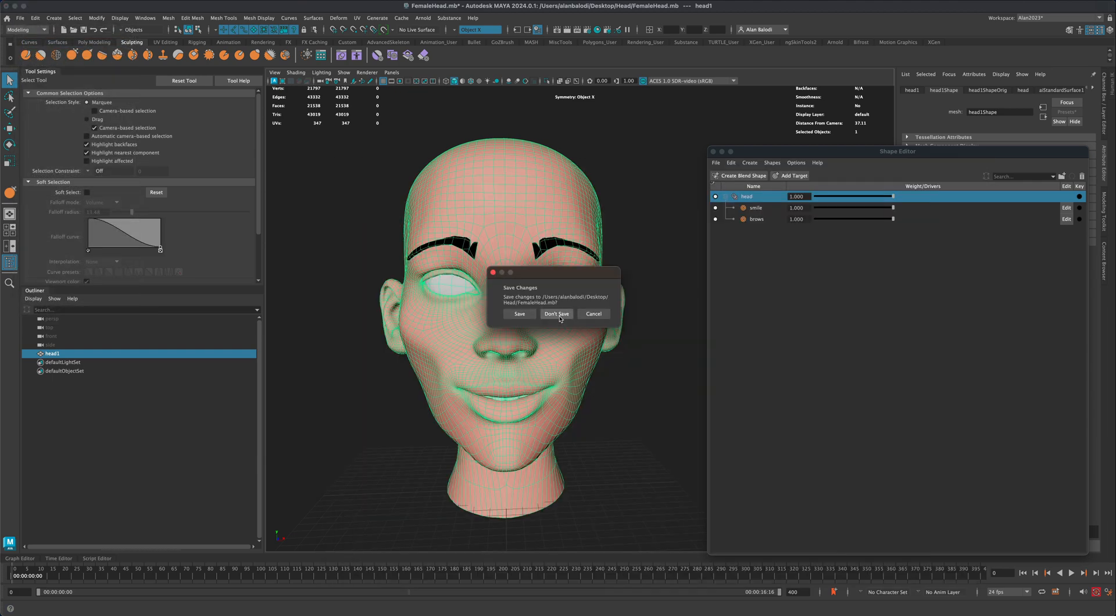
pyautogui.click(557, 314)
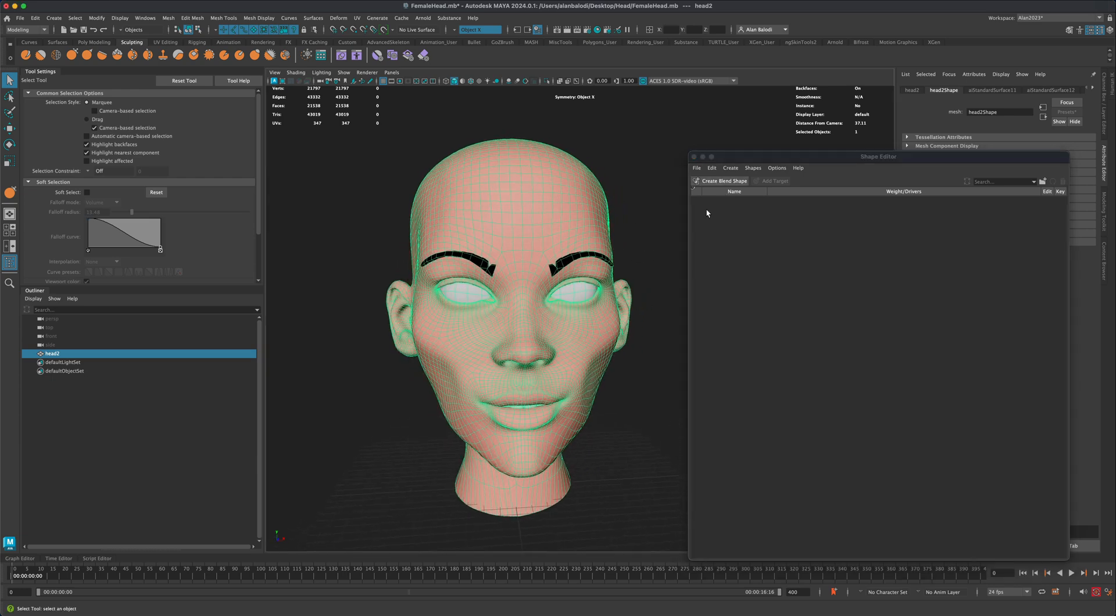
# Step: Import facialExpressions.shp through the new head's blend shape node menu
pyautogui.rightClick(727, 202)
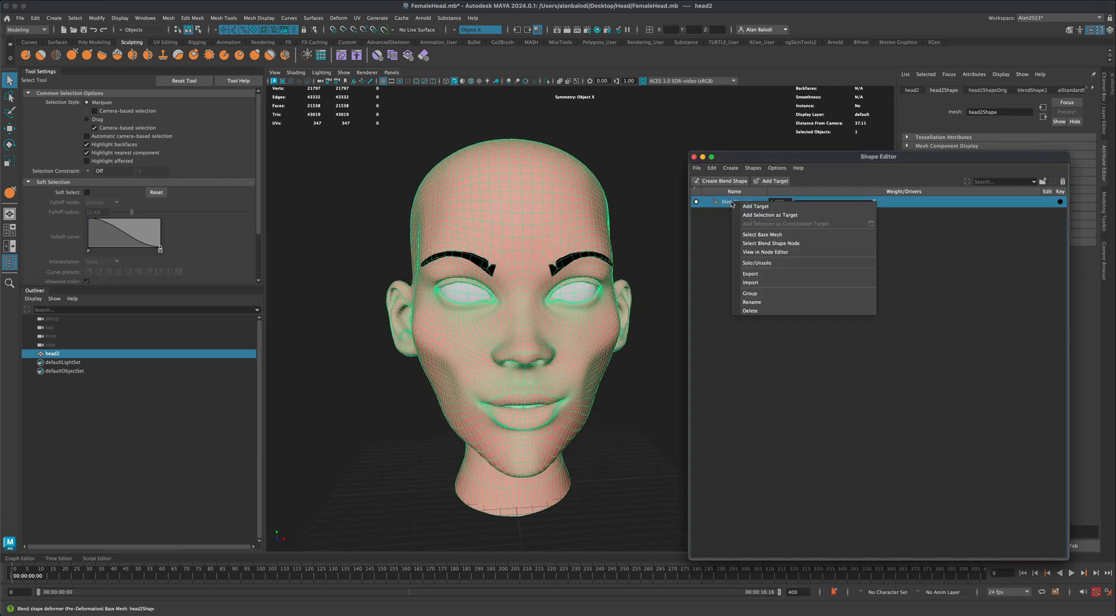
pyautogui.click(751, 283)
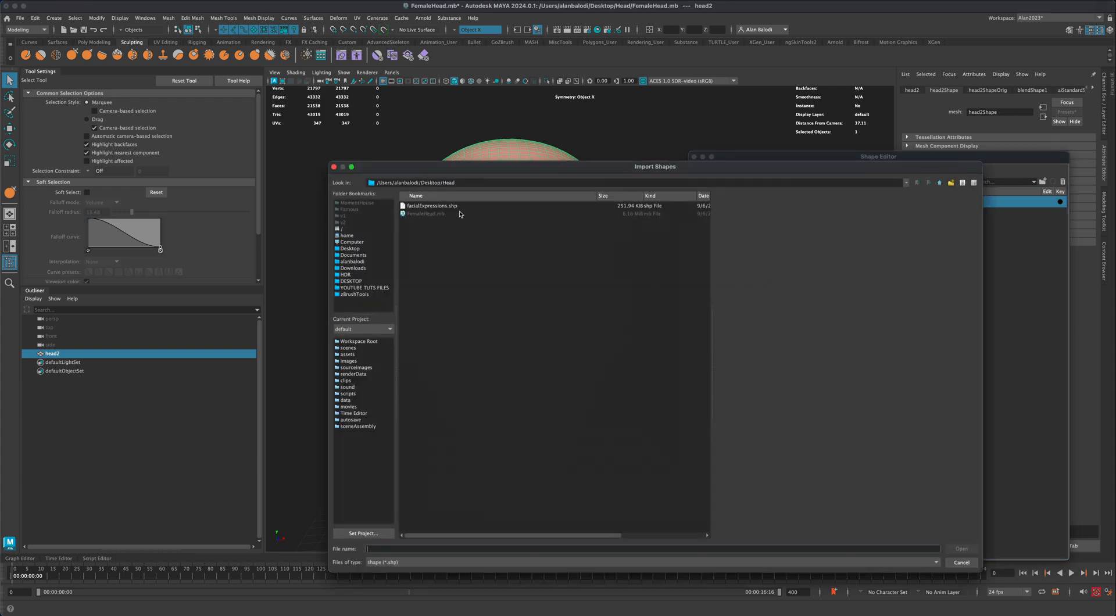
pyautogui.click(431, 206)
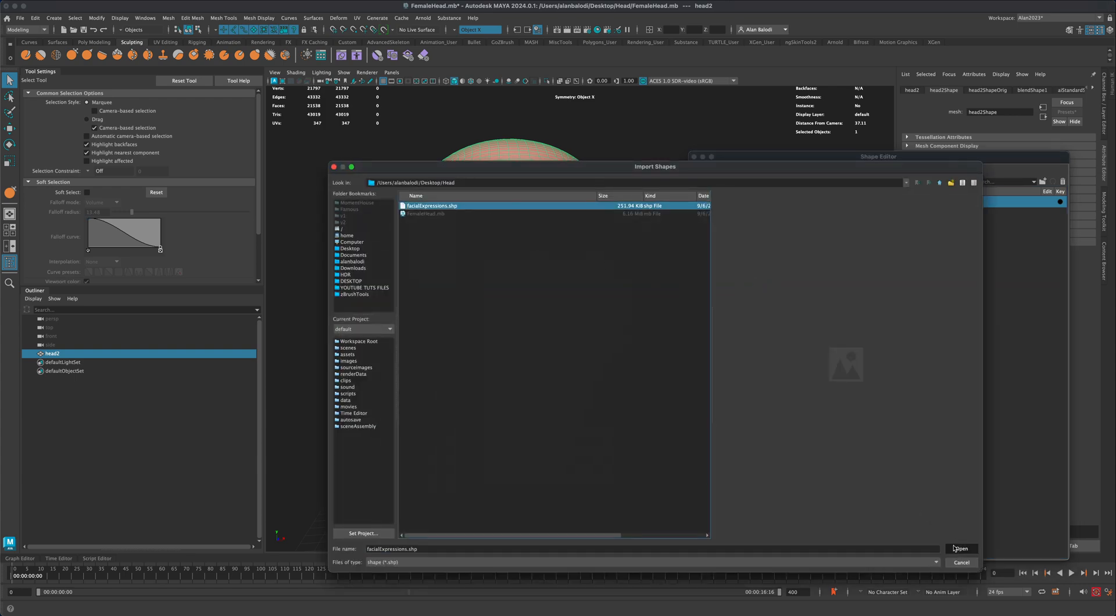
pyautogui.click(961, 549)
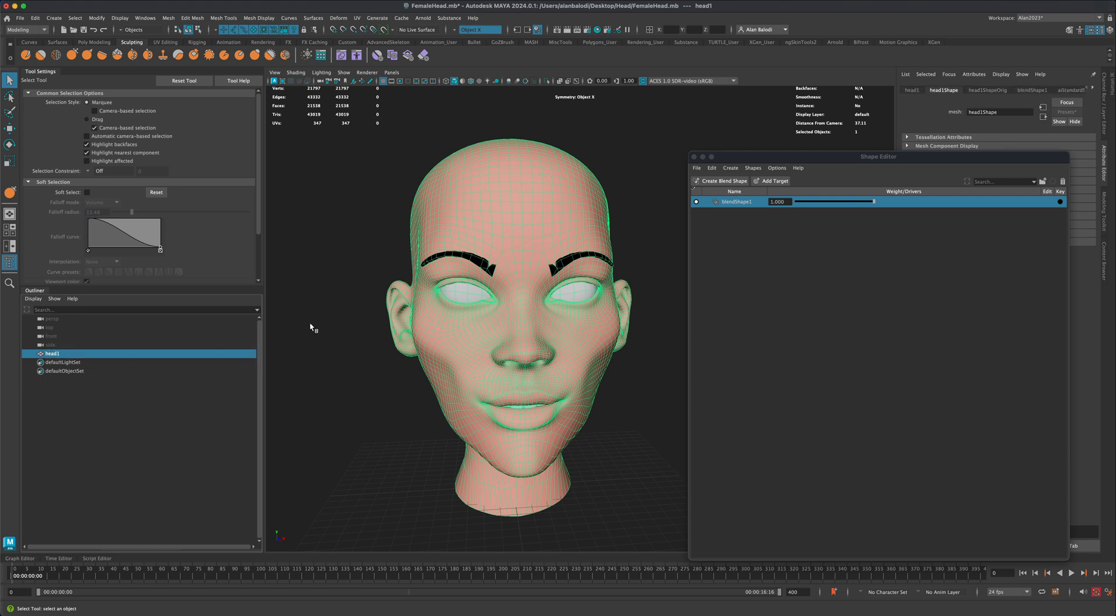
pyautogui.moveTo(133, 352)
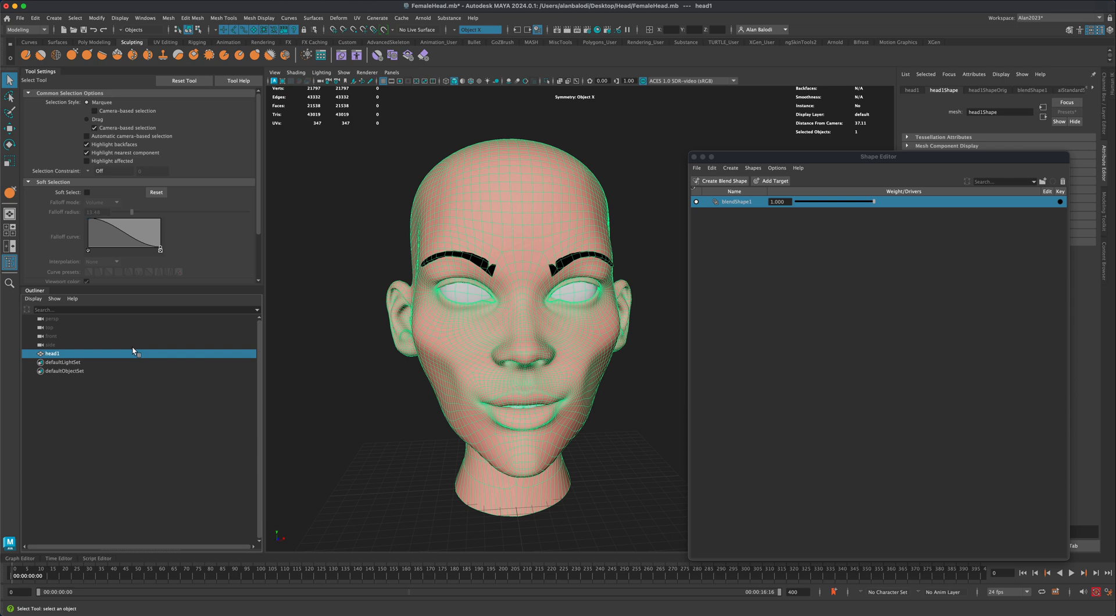
pyautogui.moveTo(82, 357)
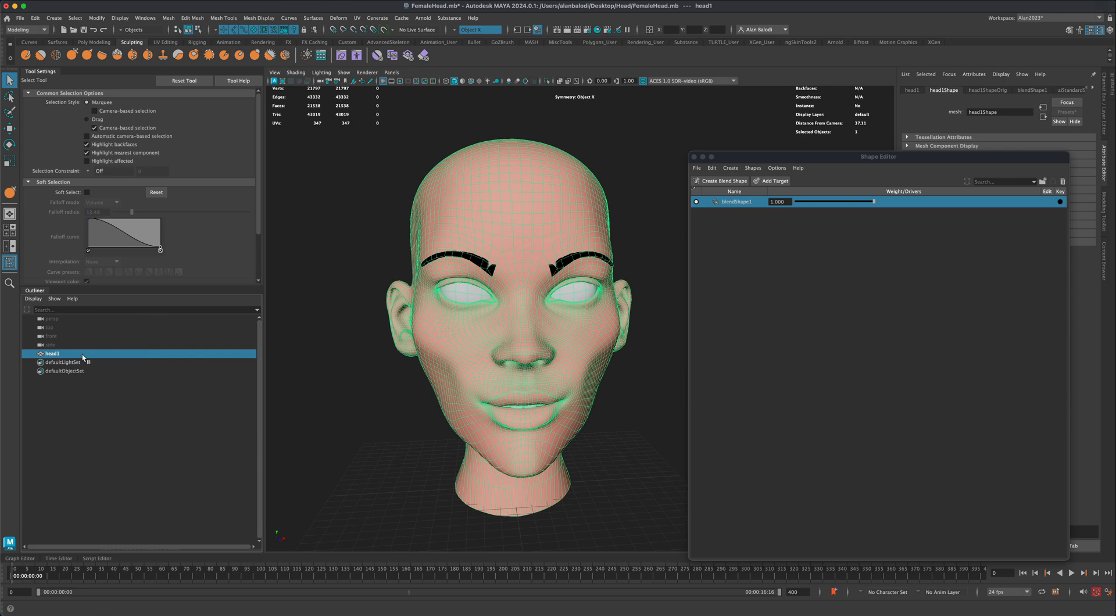
# Step: Import facialExpressions.shp into blendShape1, adding the smile and brows targets
pyautogui.rightClick(736, 202)
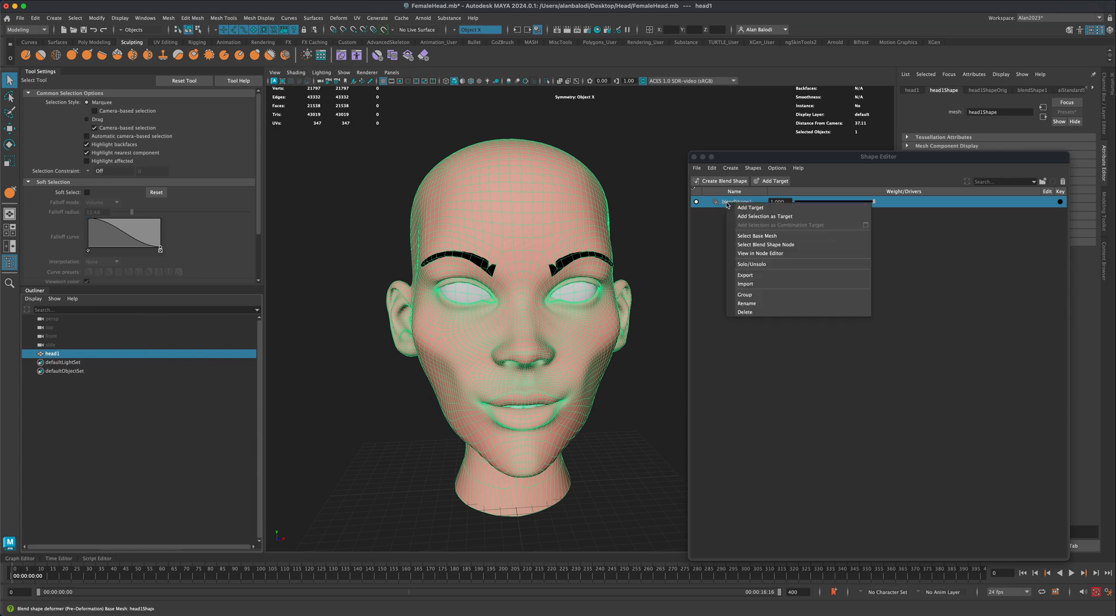
pyautogui.click(745, 284)
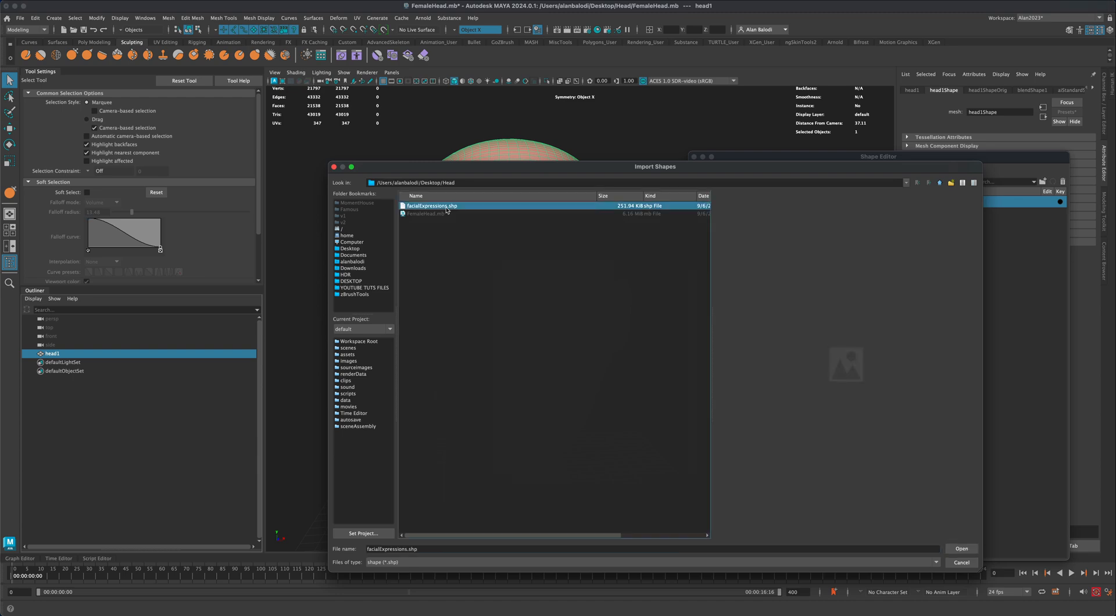
pyautogui.click(961, 549)
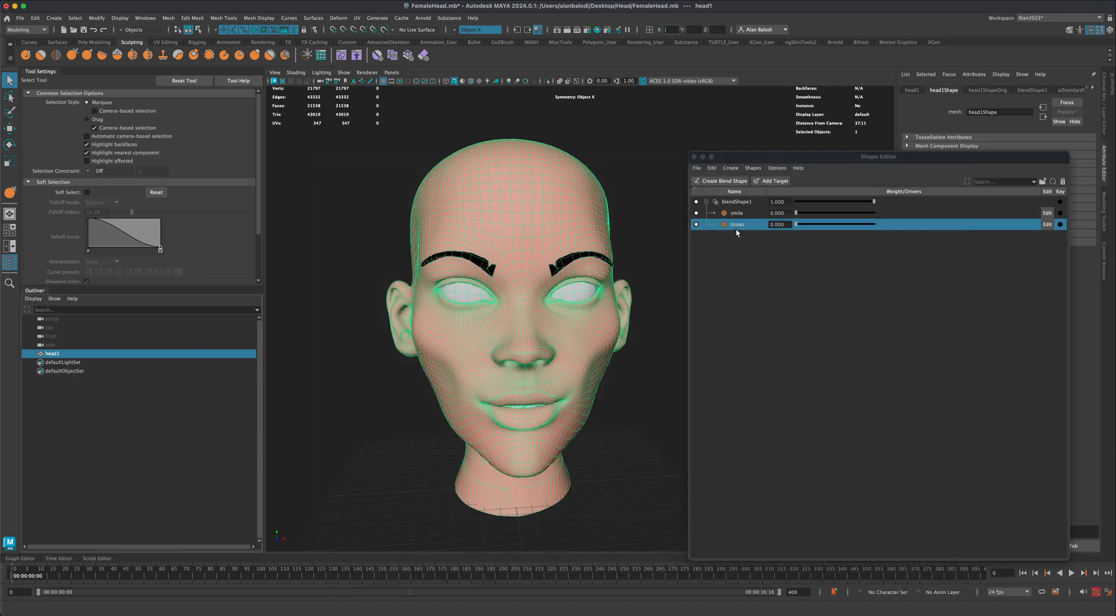